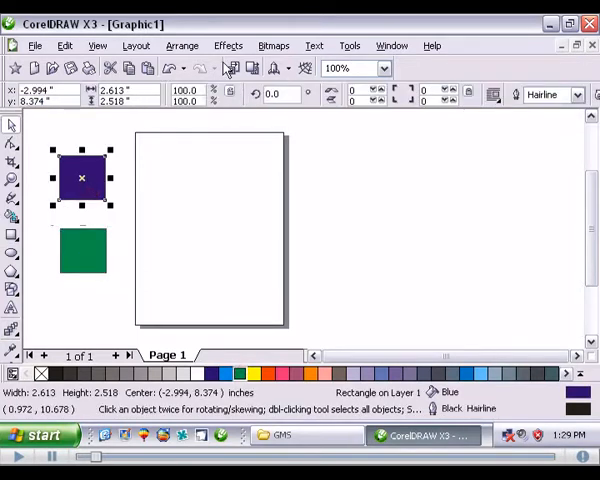
Convert the green square to a bitmap and bring up the Visual Basic Editor
click(272, 44)
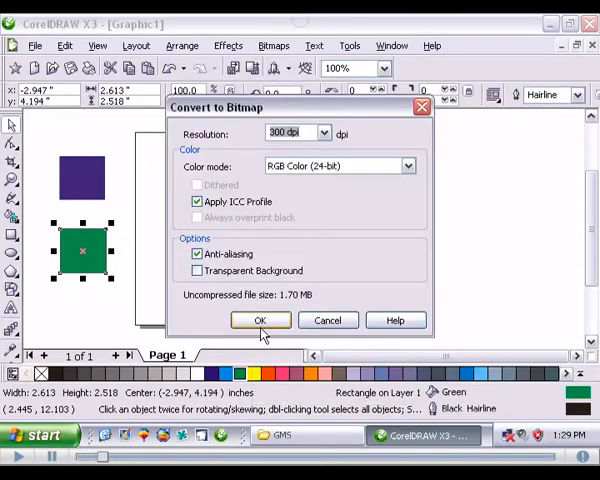
click(260, 320)
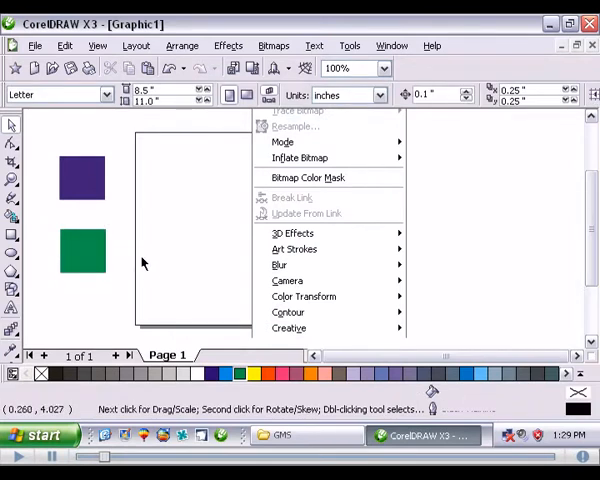
mouse_move(258, 112)
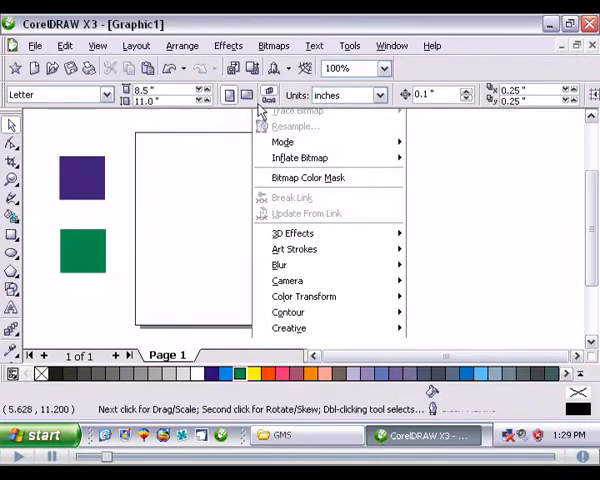
click(350, 44)
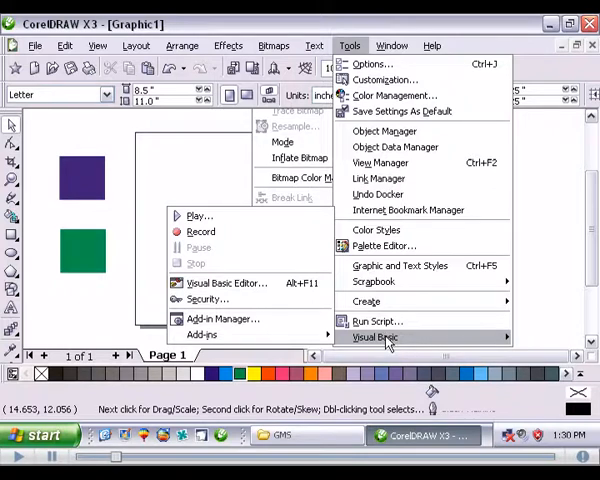
mouse_move(224, 284)
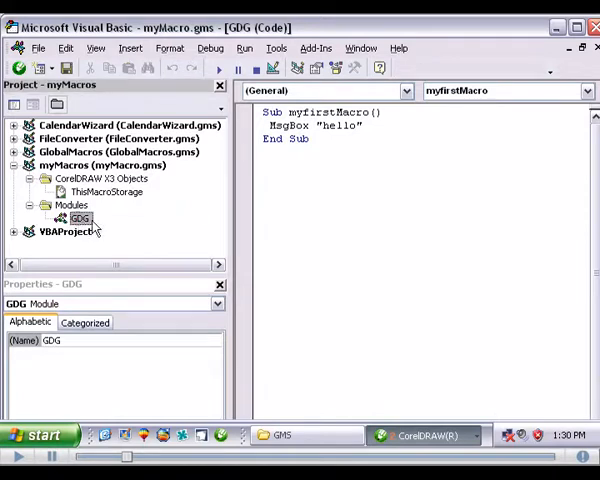
Write 'Sub resampleAll()' below myfirstMacro, dropping the private keyword, so End Sub is added
text(sub)
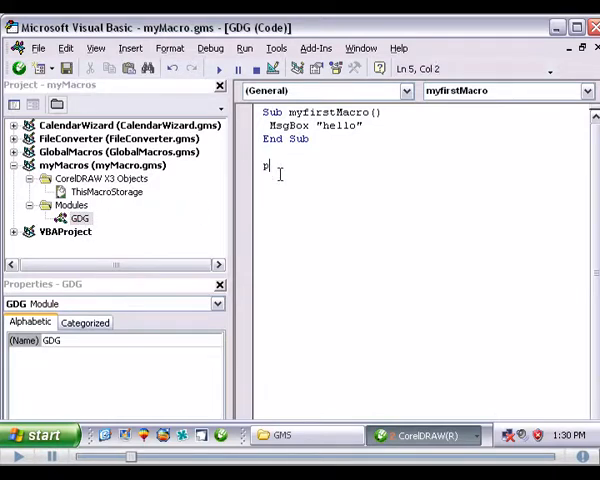
text(private)
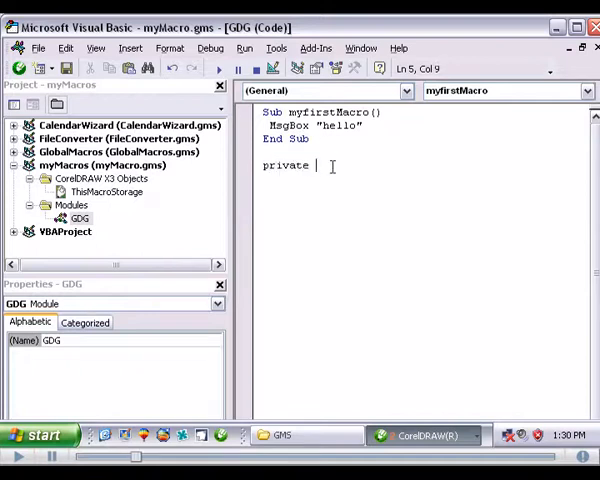
key(BackSpace)
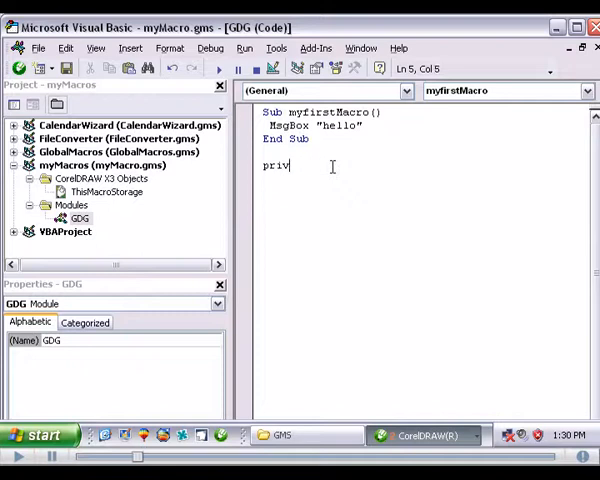
text(sub)
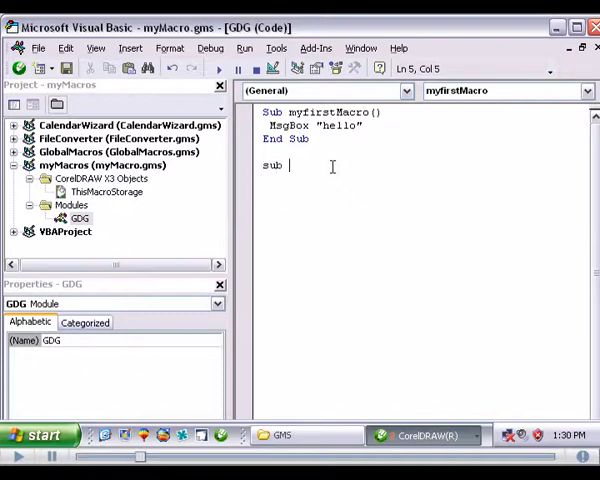
text(resampleAll()
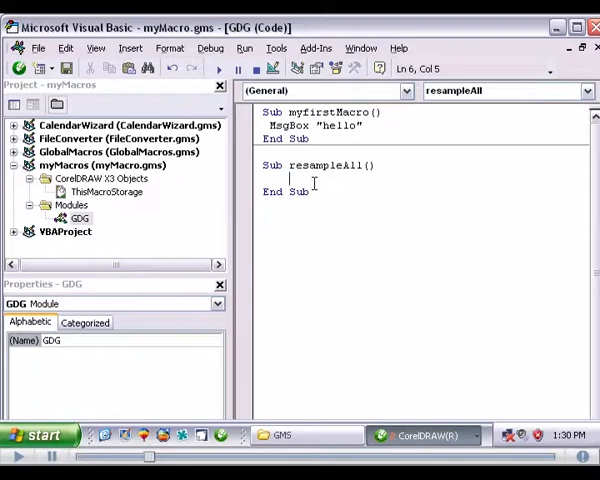
Declare 'Dim s As Shape, sr As ShapeRange, p As Page' using IntelliSense completions
text(dim s as Shape, sr)
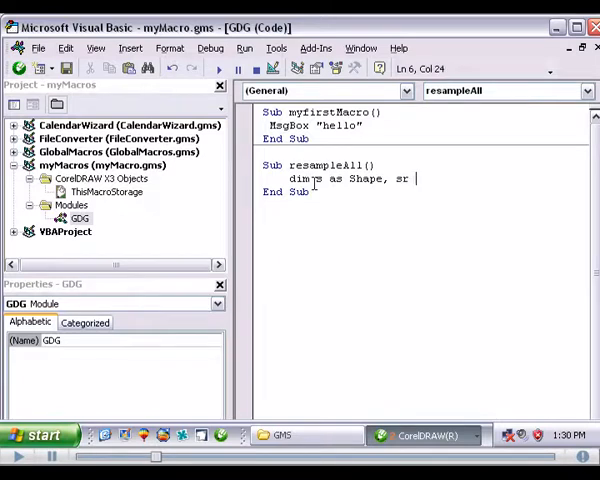
text(as shapeRange, p)
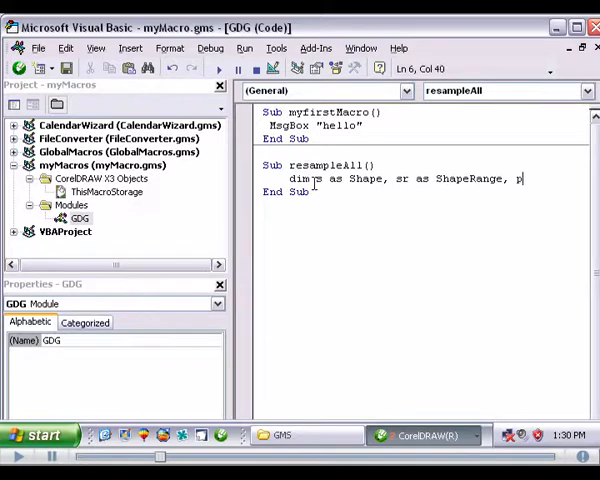
text(as)
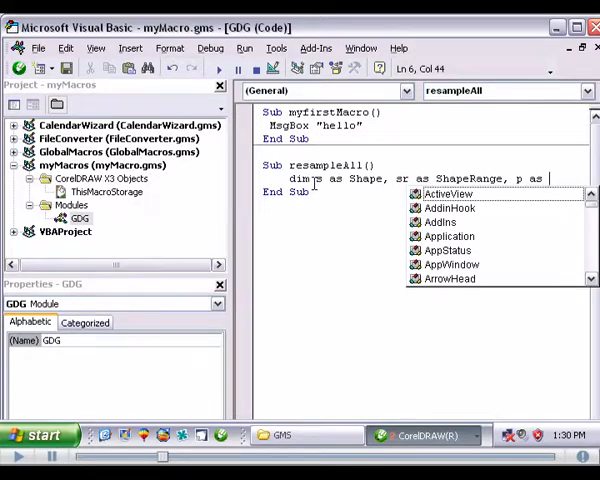
text(age)
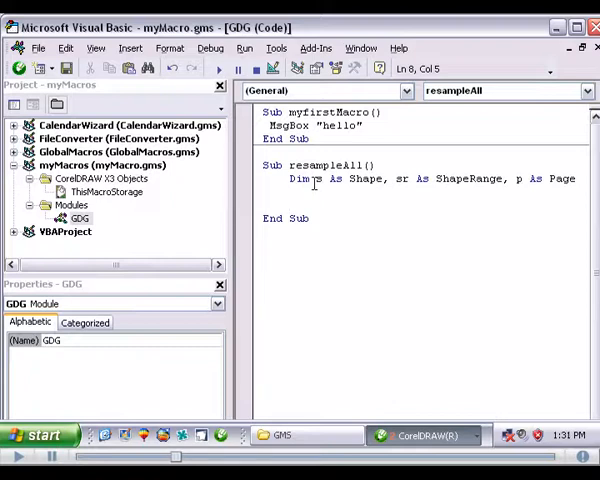
Write 'For Each p In ActiveDocument.Pages' closing with 'Next p'
text(for)
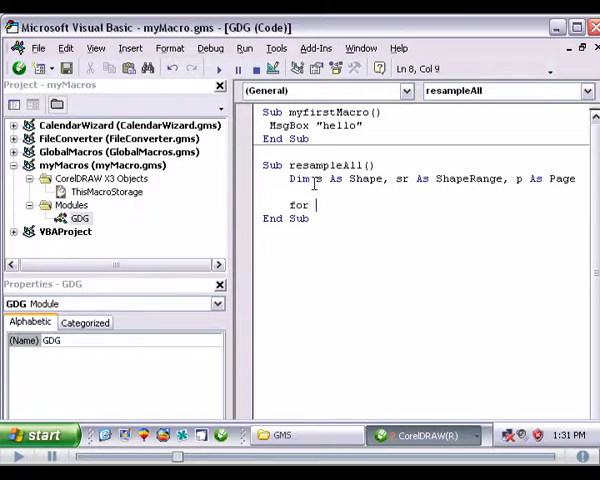
text(each)
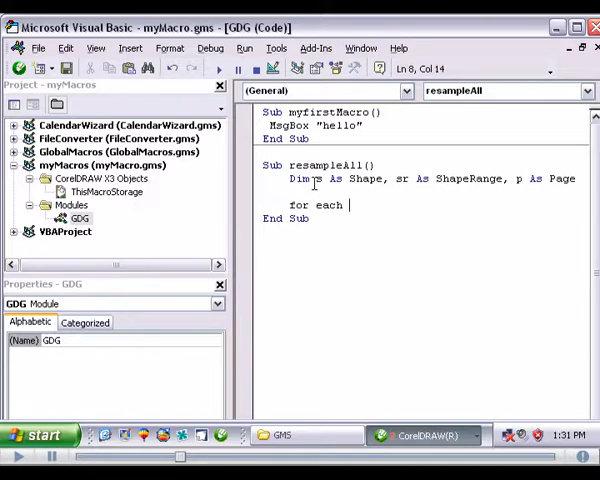
text(p)
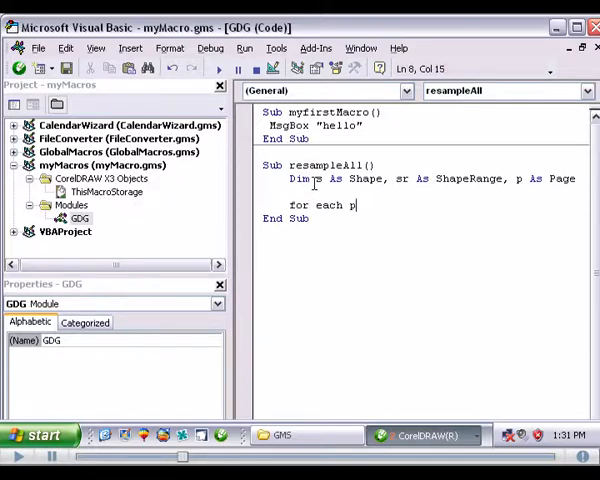
text(in)
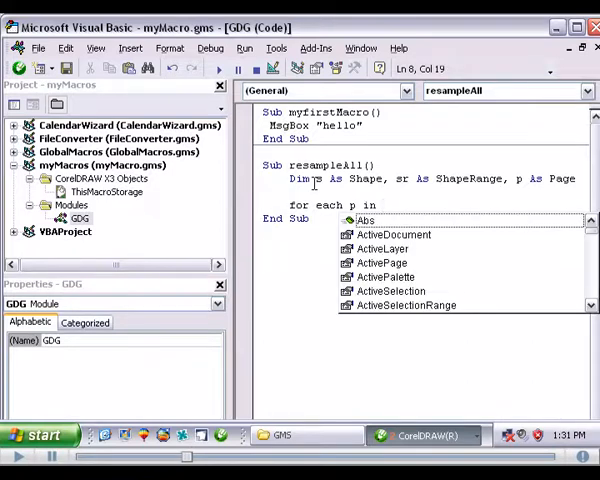
text(a)
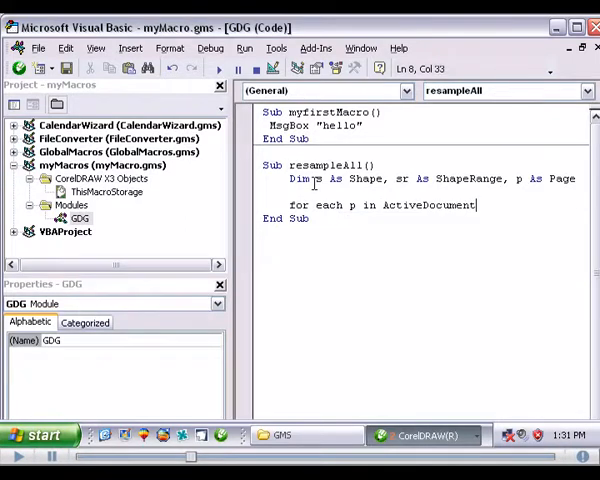
text(.Pages)
text(Next p)
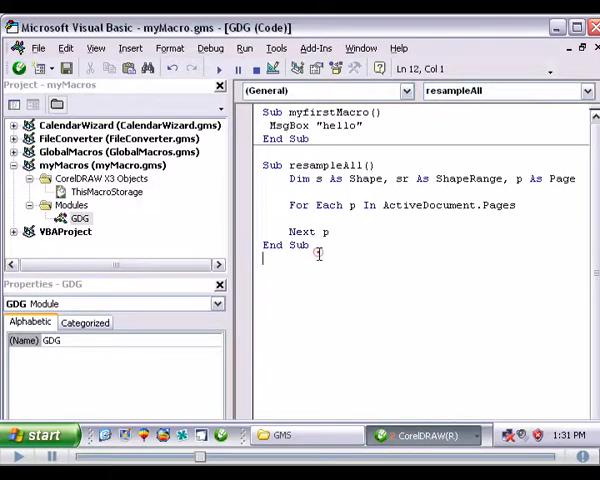
mouse_move(470, 284)
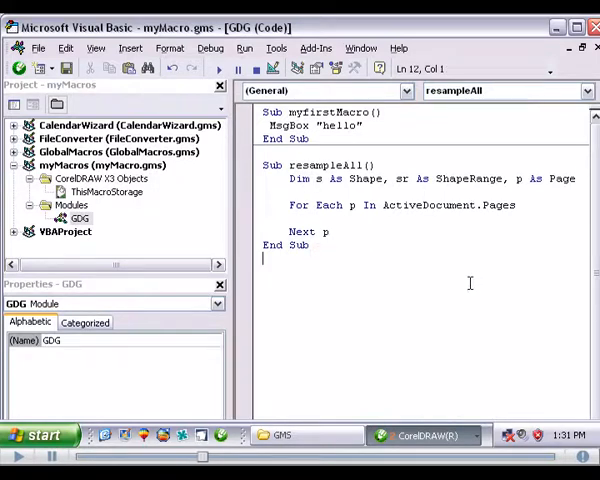
Add 'p.Activate' as the first line inside the page loop
click(290, 218)
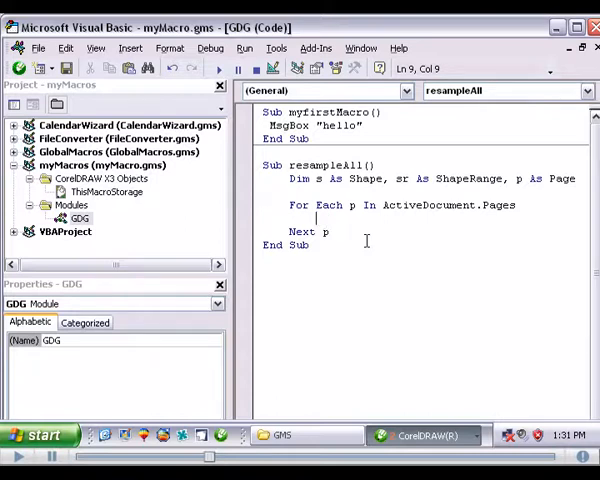
text(.)
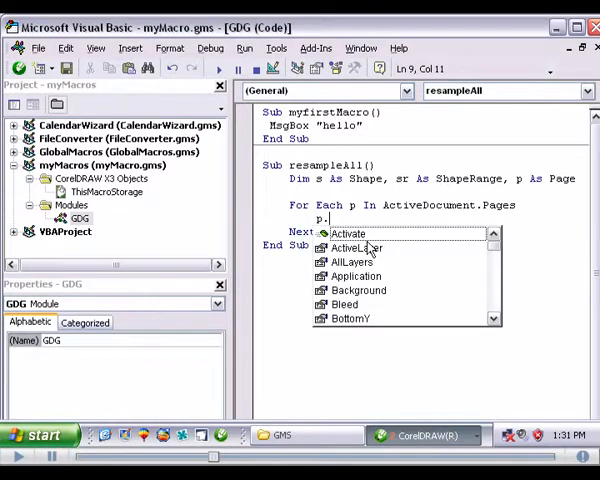
mouse_move(400, 244)
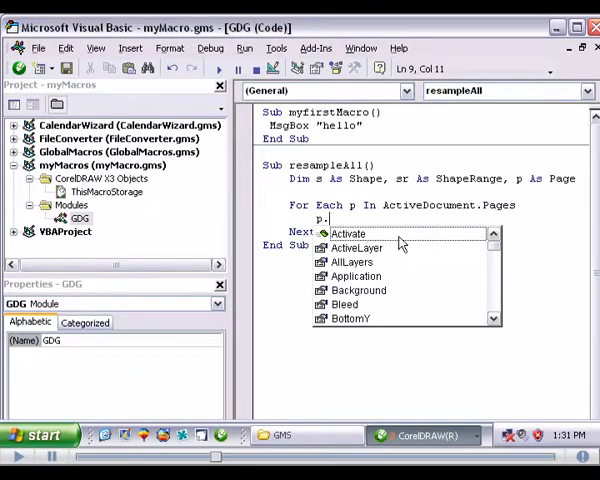
mouse_move(480, 252)
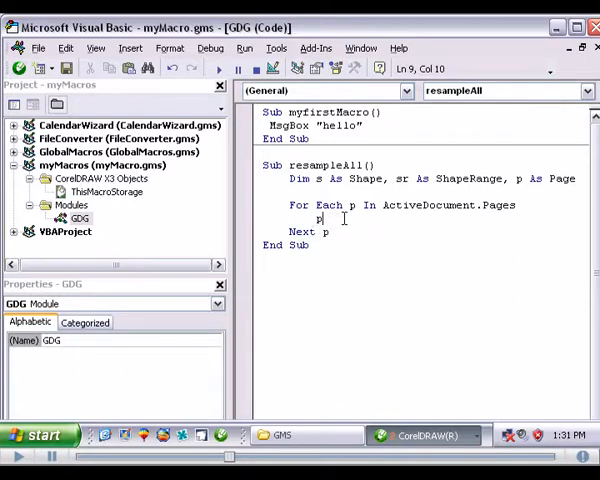
text(.Activate)
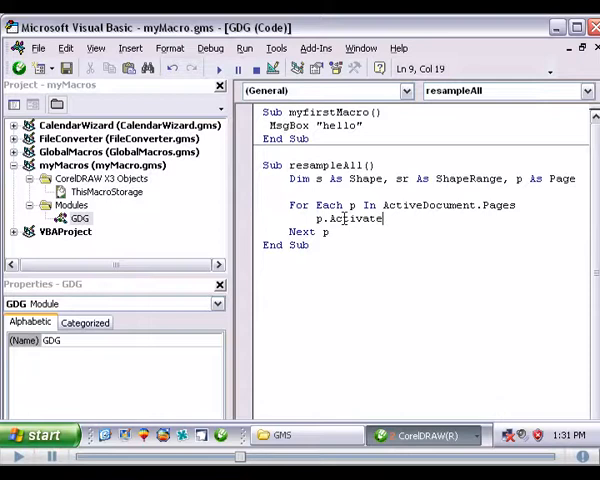
key(enter)
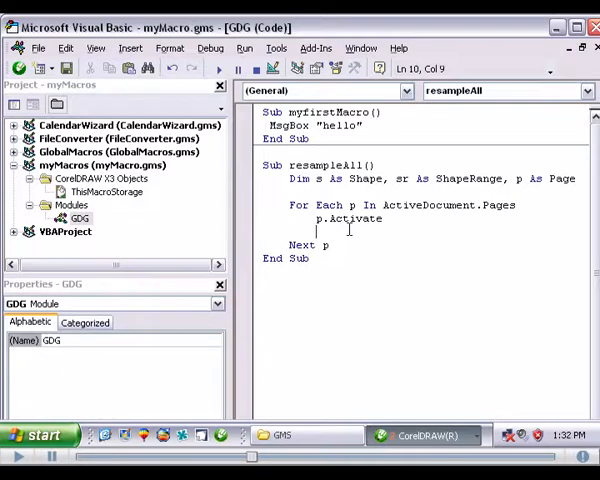
Add 'Set sr = ActivePage.Shapes.FindShapes(, cdrBitmapShape)' picking the constant from IntelliSense
text(set sr =)
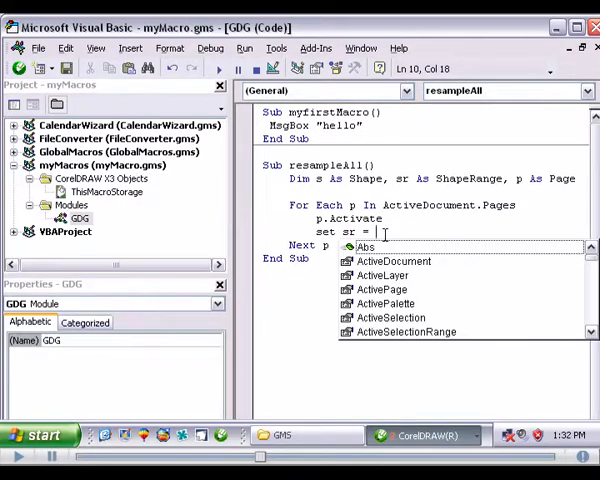
text(activeDocument)
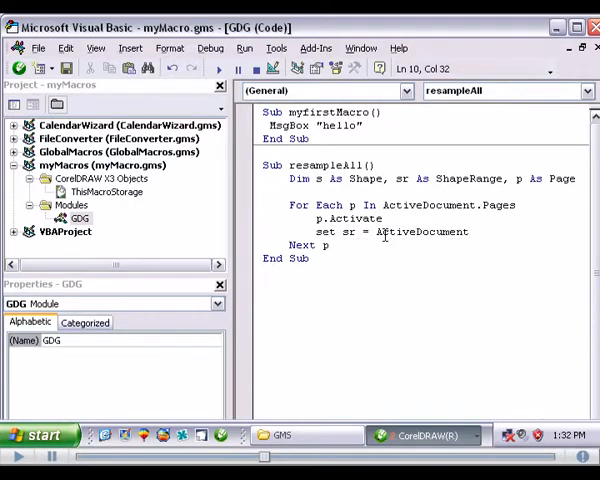
text(.shap)
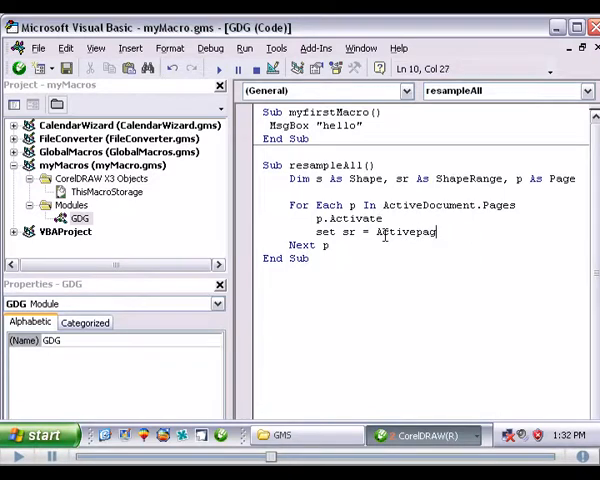
text(e.shapes.FindShapes)
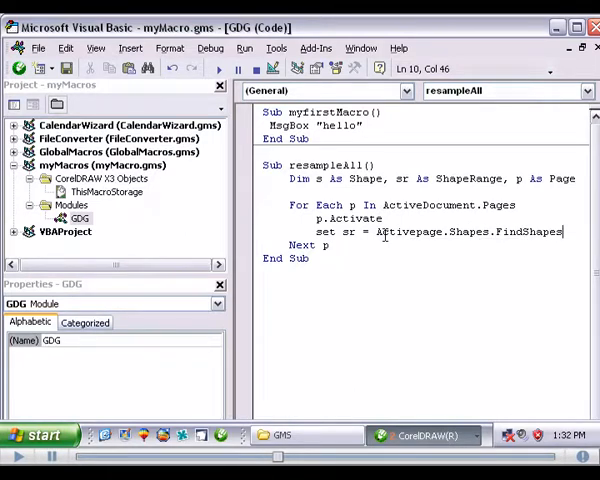
text(()
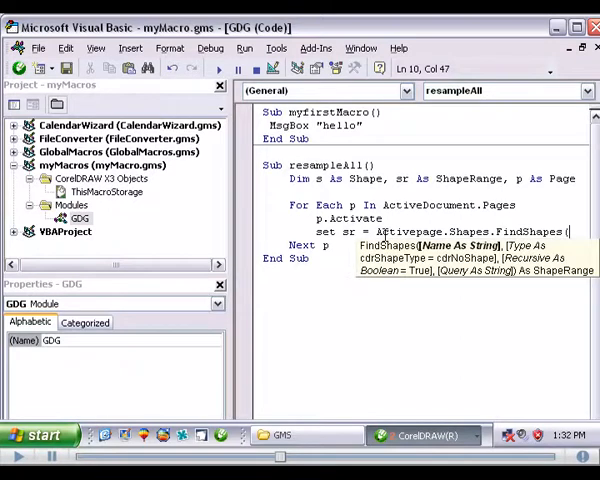
text(()
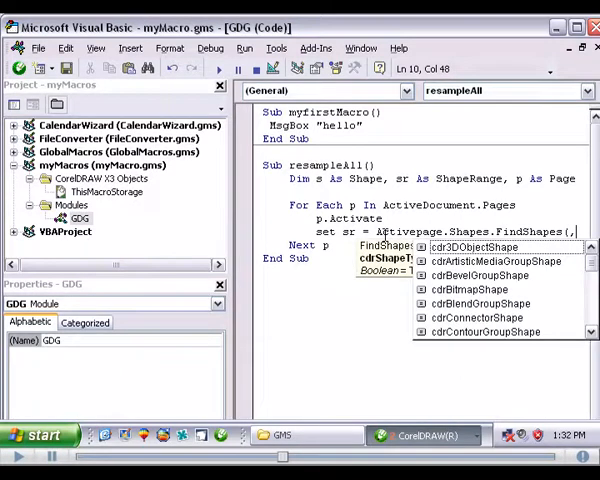
text(t)
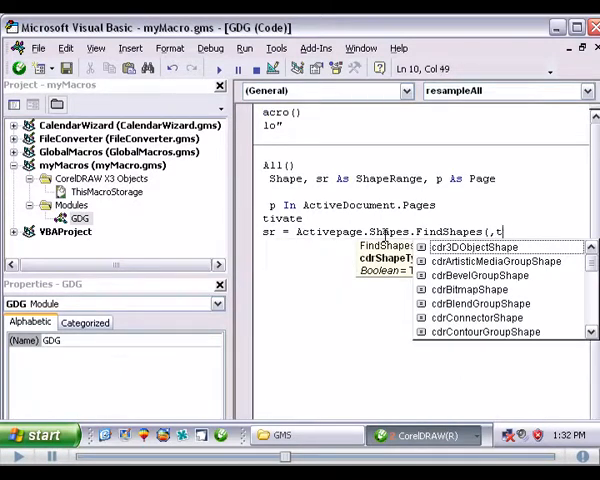
key(Backspace)
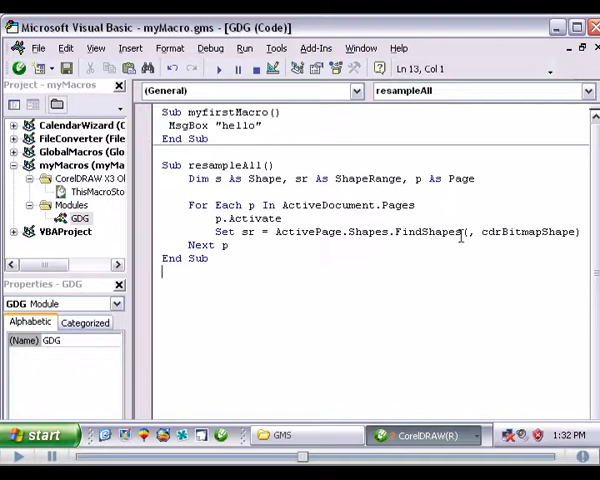
click(470, 232)
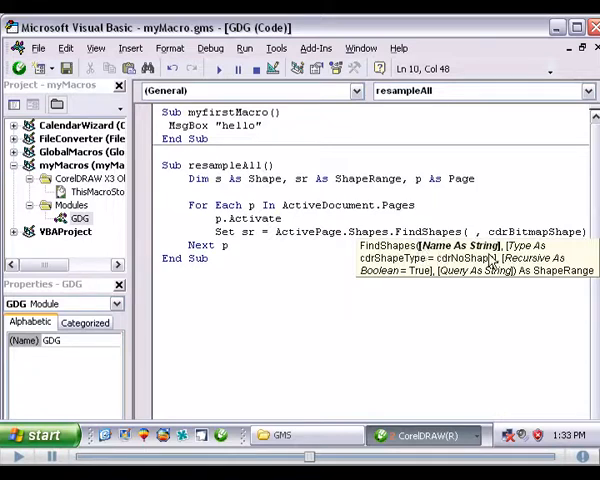
mouse_move(464, 272)
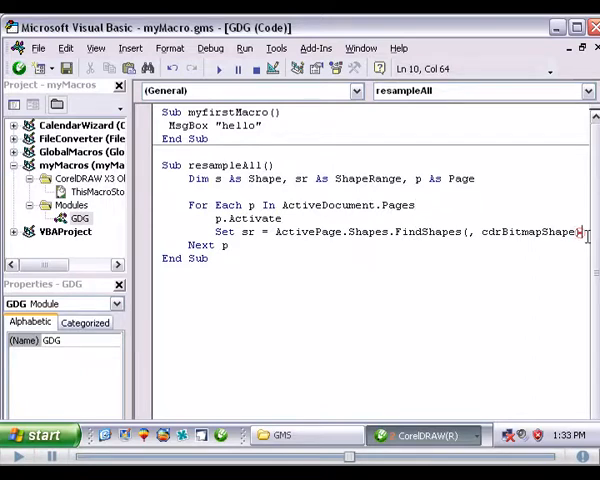
key(Return)
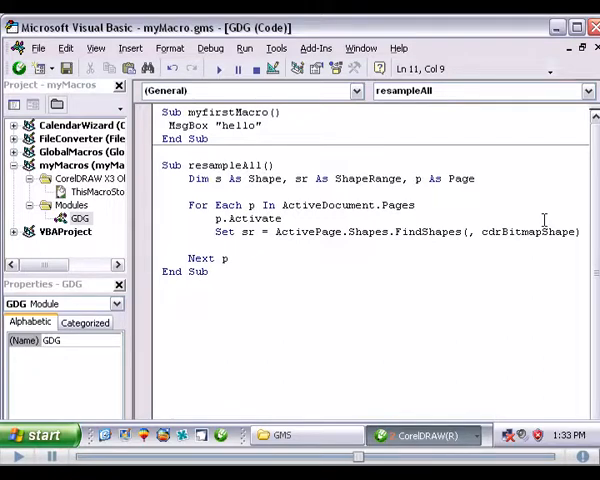
Add an inner 'For Each s In sr' loop closing with 'Next s'
text(for eac s in sr)
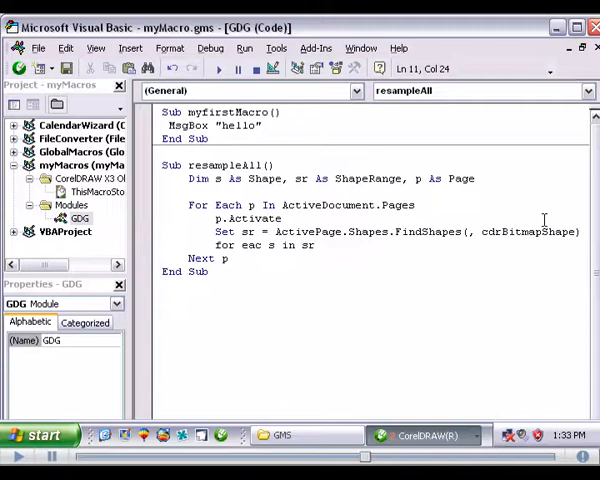
click(258, 244)
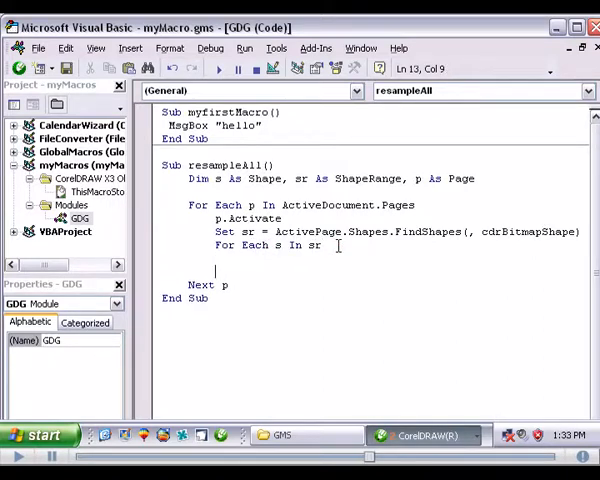
text(next s)
click(370, 258)
text(s.)
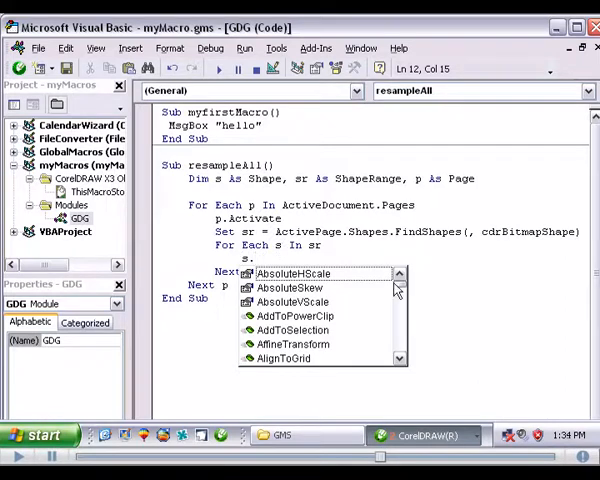
scroll(down, 3)
text(re)
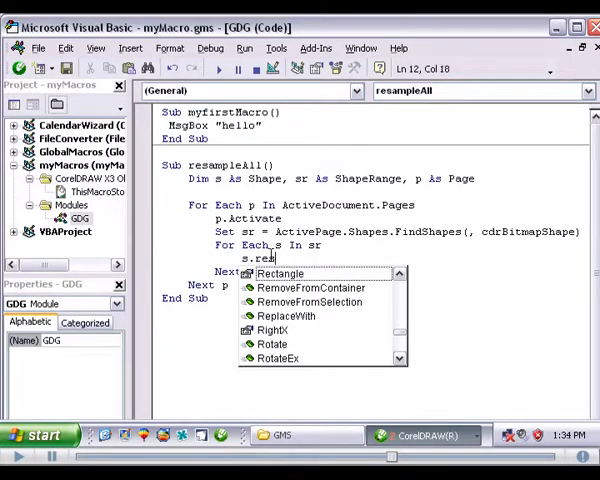
Inside the inner loop write 's.Bitmap.Resample ,,,200,200' for 200 dpi
text(bi)
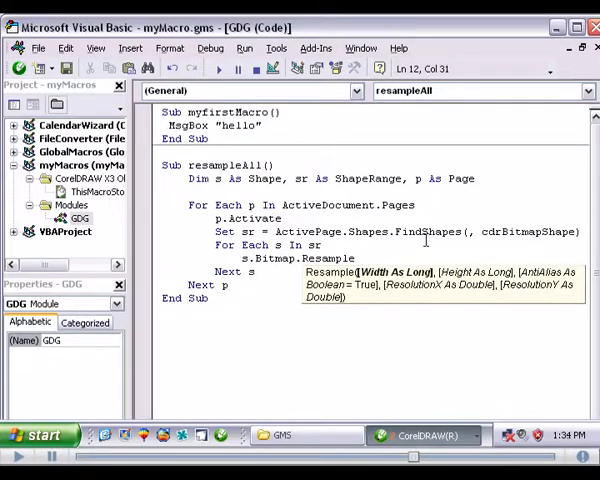
text(,)
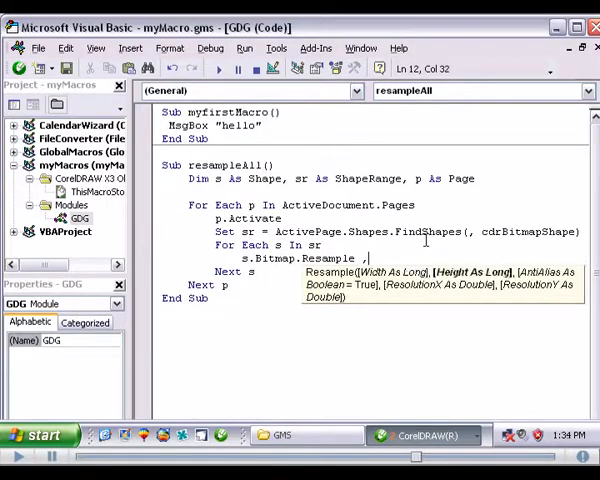
text(,,)
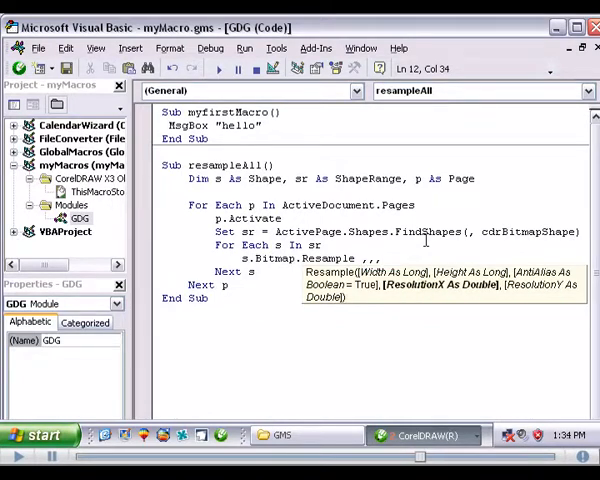
text(200,)
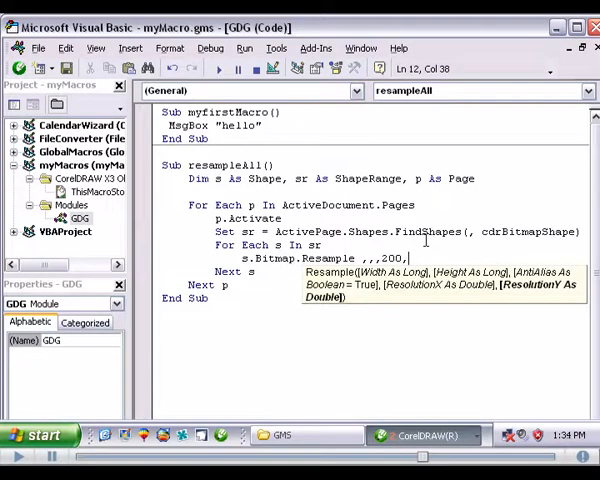
text(200)
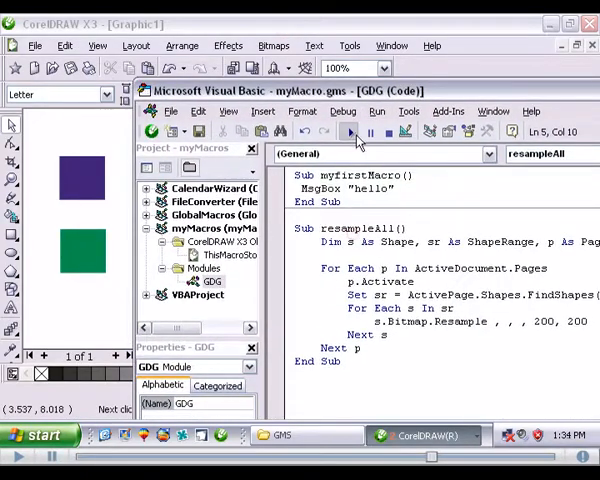
mouse_move(352, 132)
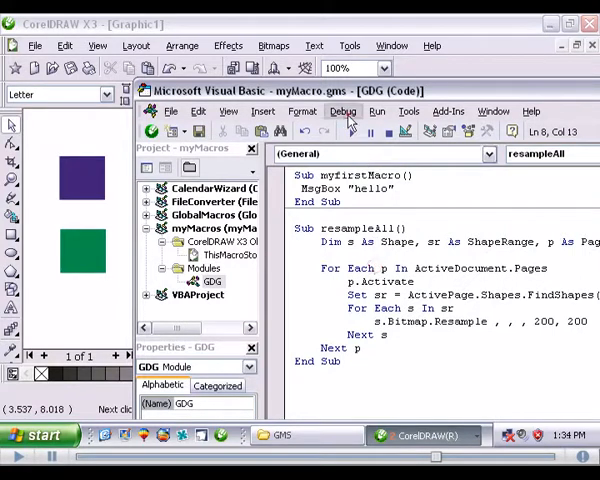
Step into resampleAll via Debug > Step Into and advance with F8 to the Set sr line
click(344, 112)
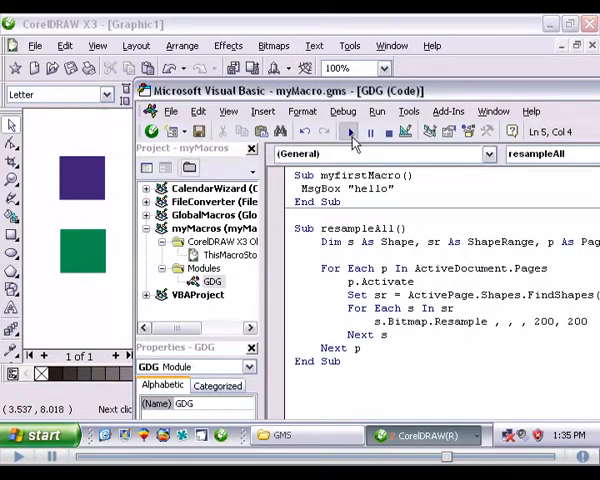
click(352, 132)
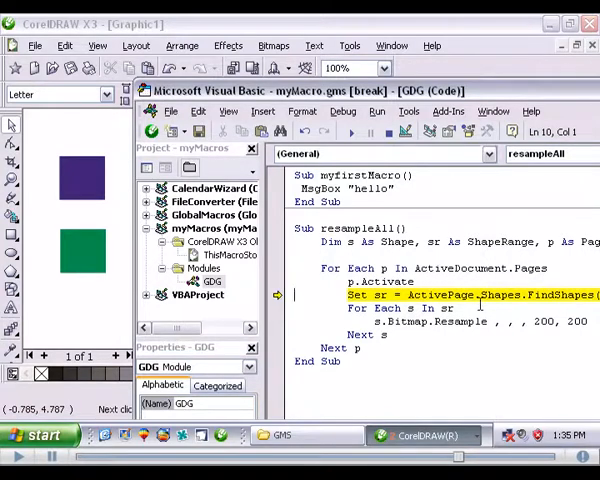
key(F8)
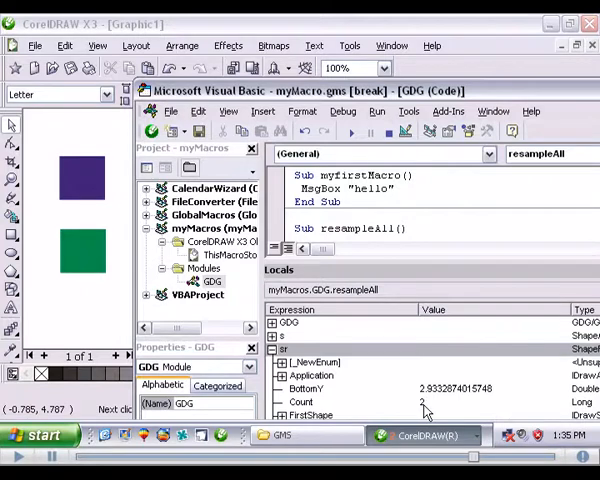
Expand and collapse sr, s and p in the Locals window, then return to the drawing
click(270, 348)
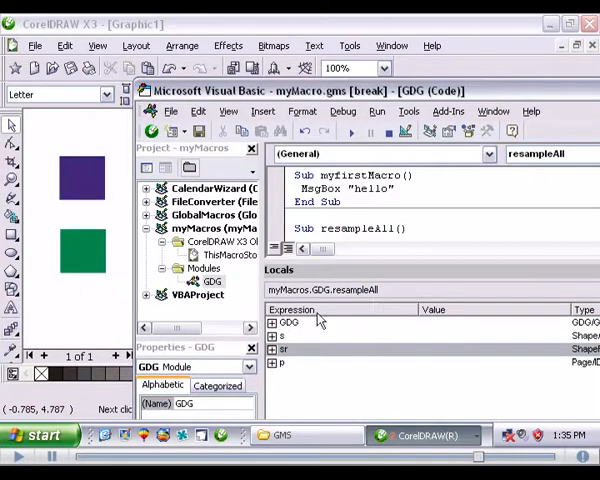
click(272, 362)
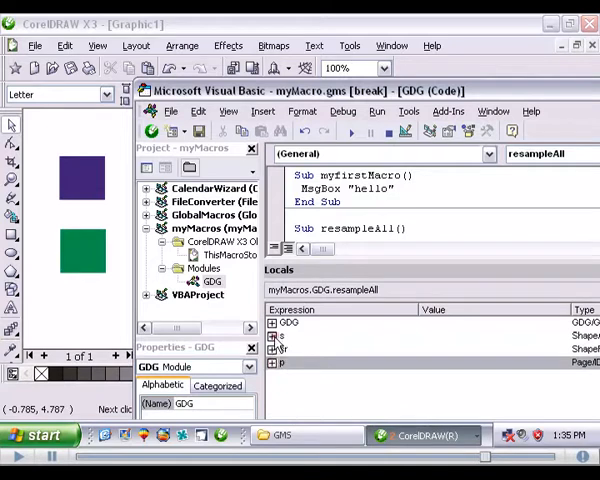
click(272, 336)
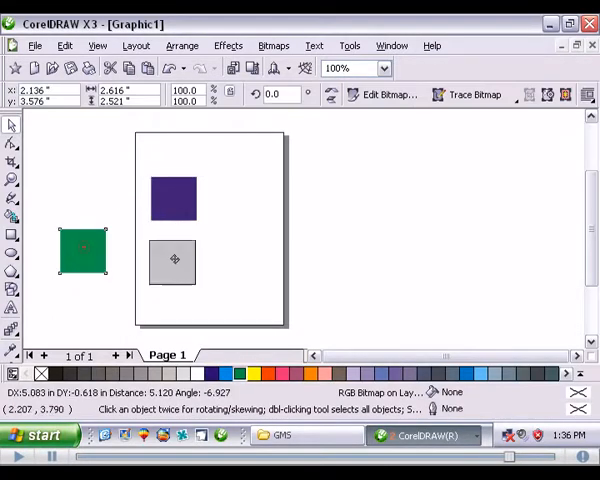
Drag the squares to the page's top-left edge and select the purple square
drag(84, 250, 128, 238)
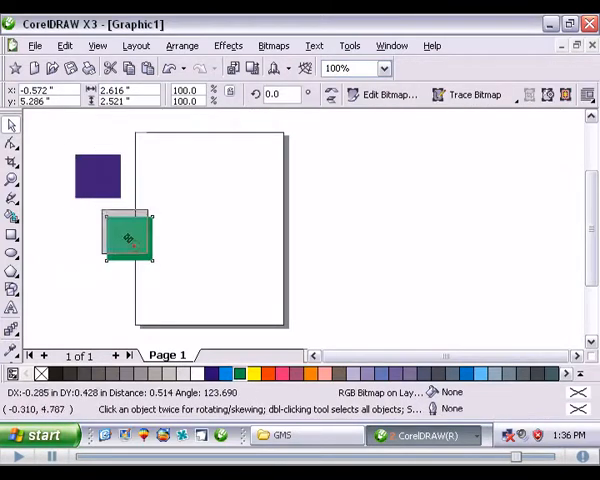
click(98, 176)
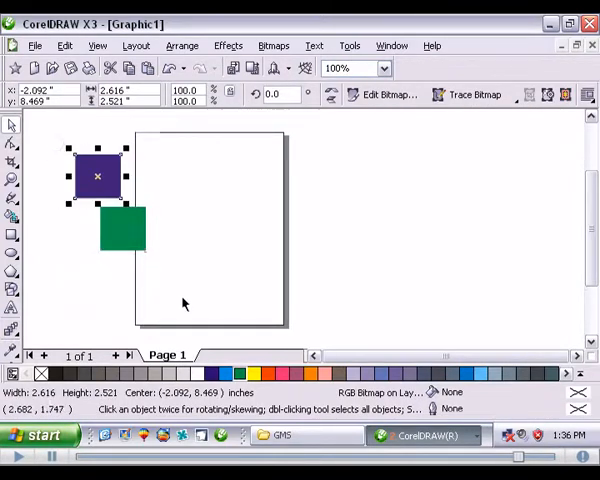
mouse_move(206, 298)
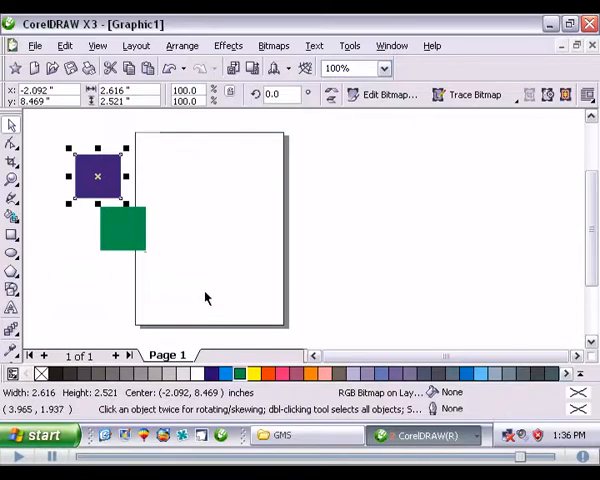
mouse_move(414, 436)
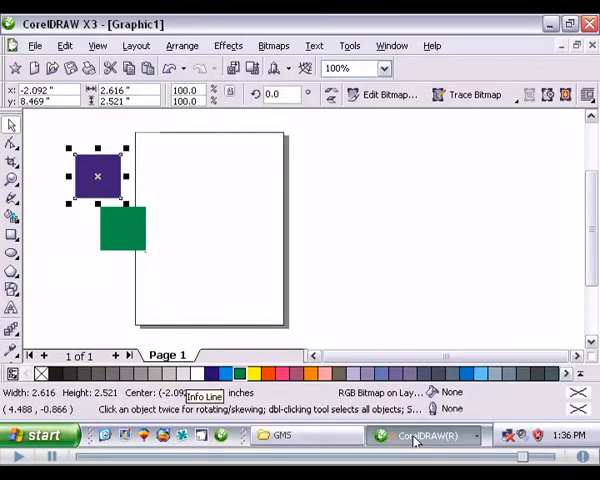